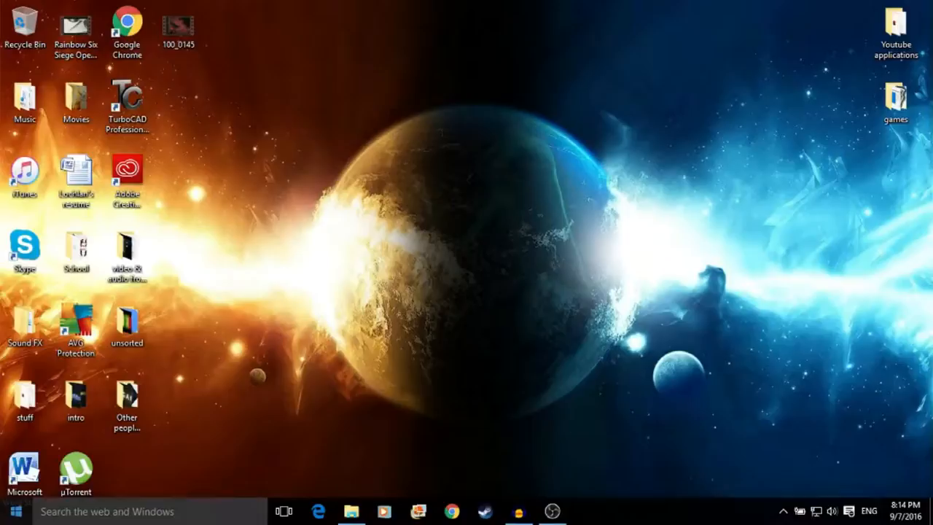
Open the Start menu and scroll the tiles down to the Play and explore group.
left_click(15, 514)
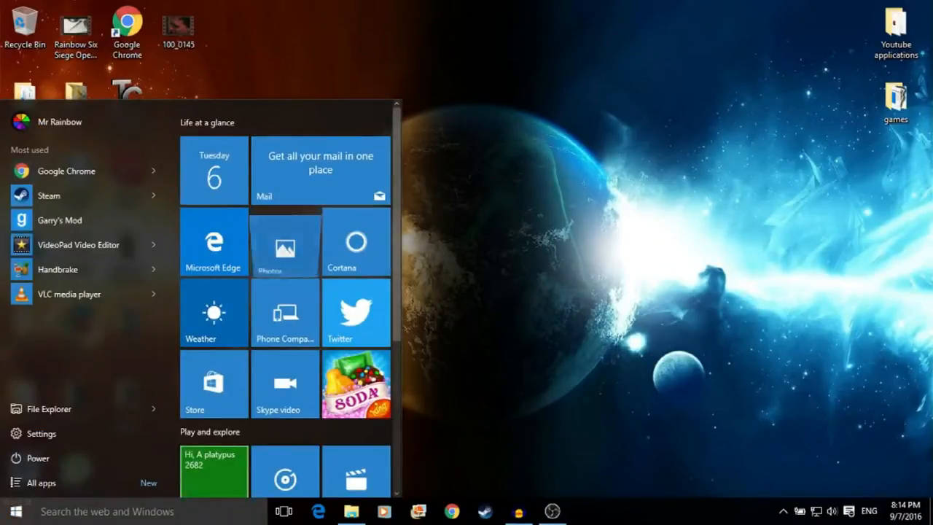
scroll("down", 3)
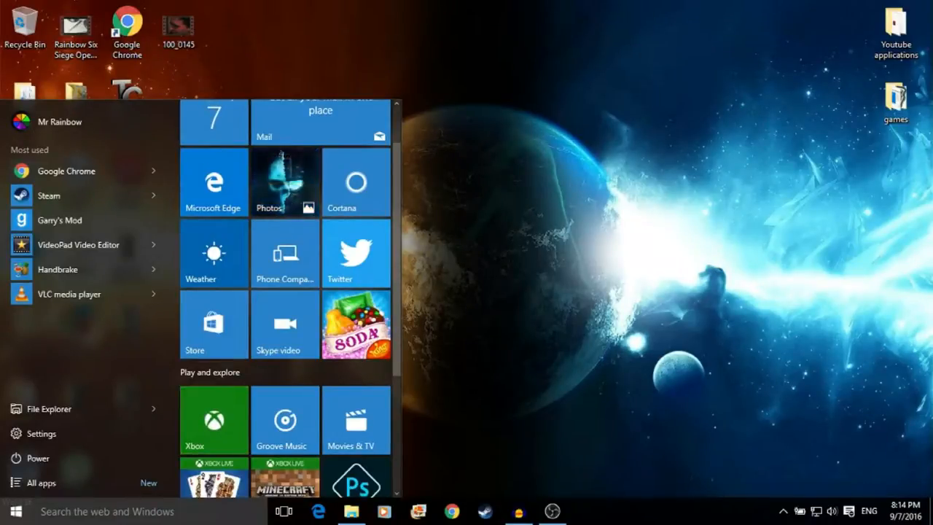
Launch the Xbox app from its tile and reach the Connect to your Xbox One page.
left_click(213, 420)
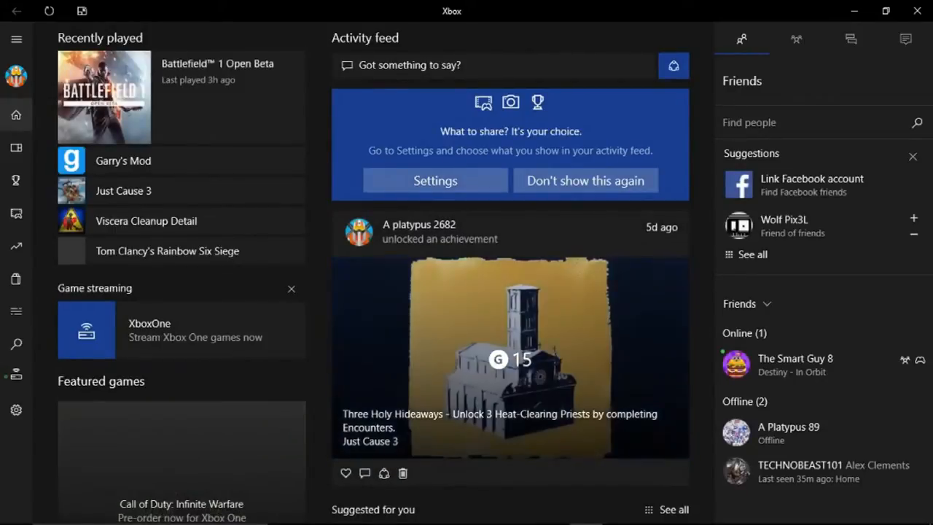
scroll("down", 3)
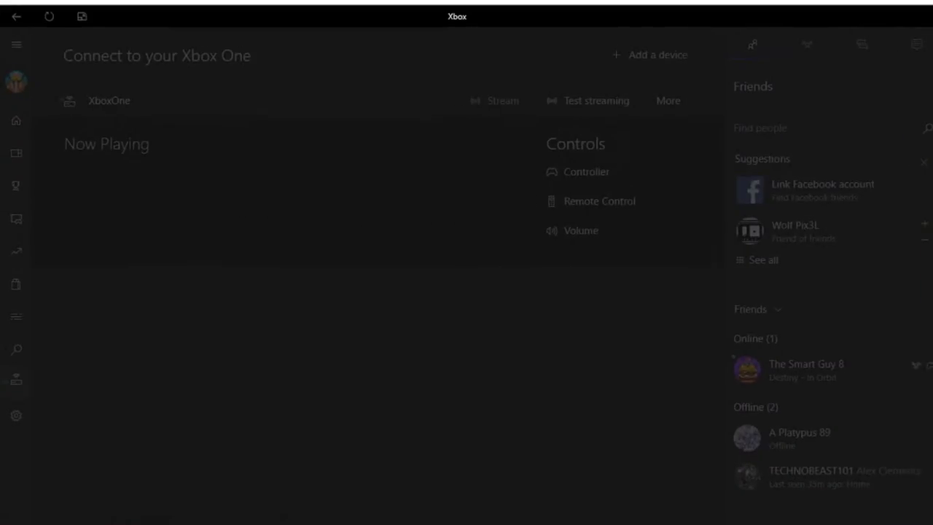
Connect to the XboxOne console and stream its Home dashboard to the PC.
left_click(111, 100)
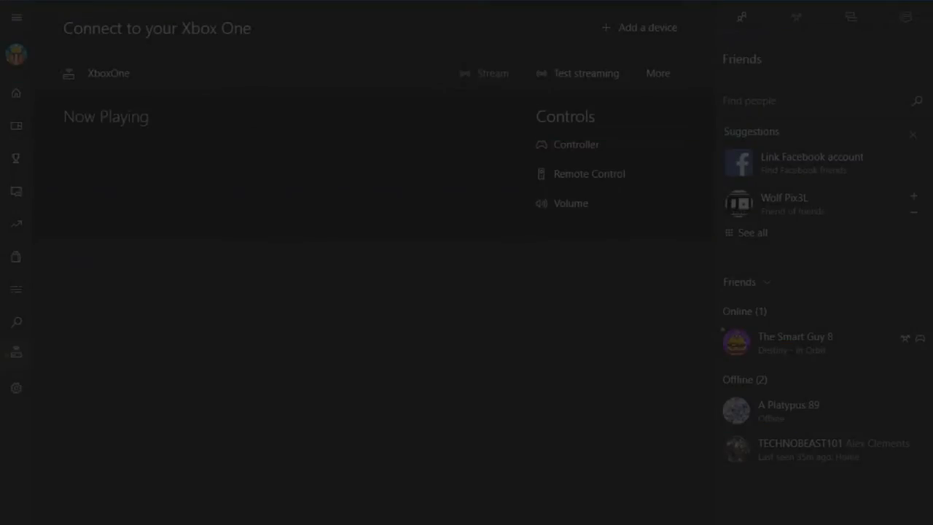
left_click(576, 144)
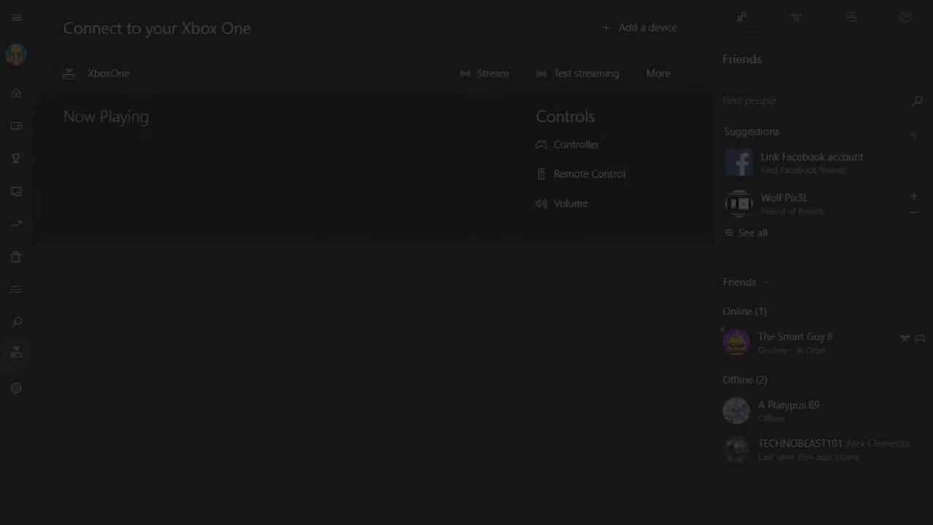
left_click(490, 73)
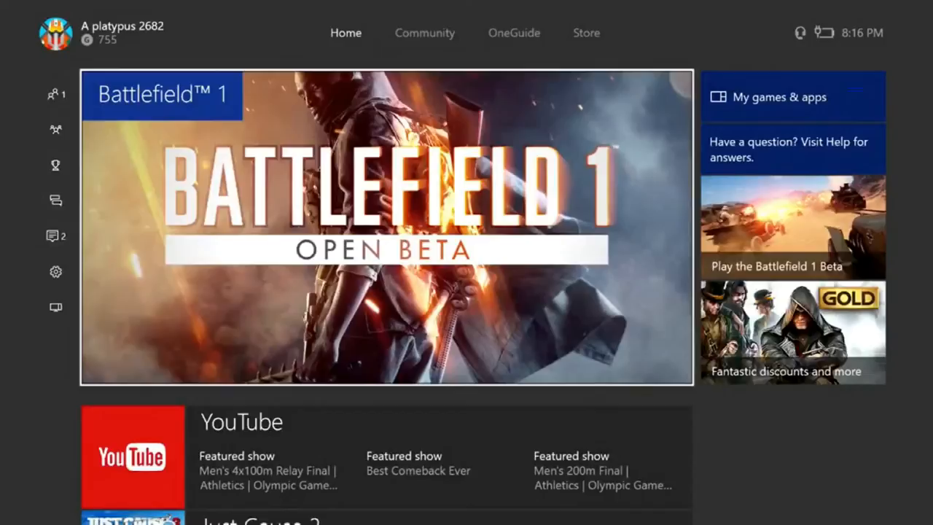
Close the Xbox streaming window to return to the Windows 10 desktop.
scroll("down", 3)
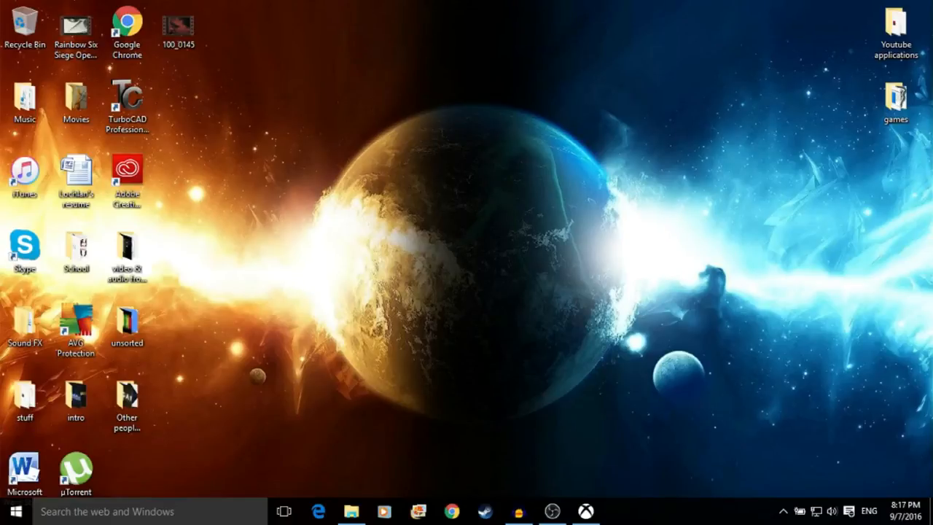
mouse_move(554, 512)
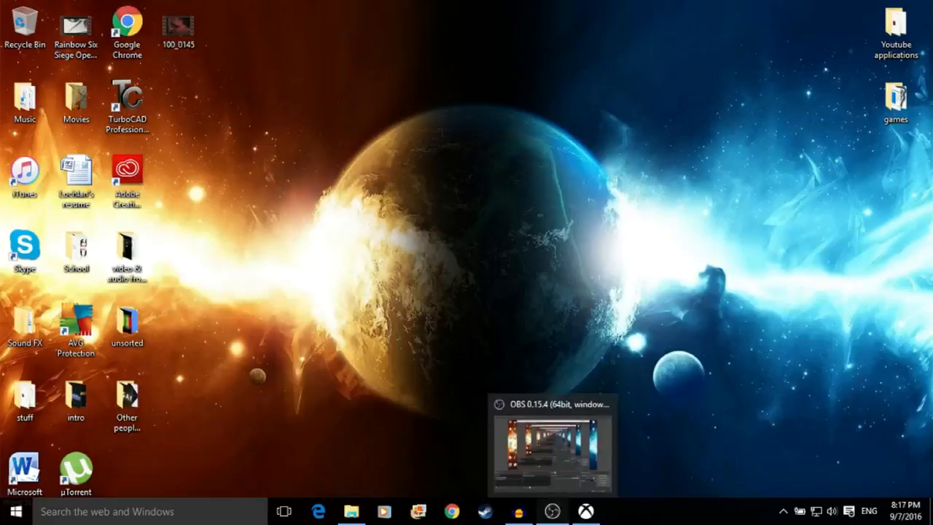